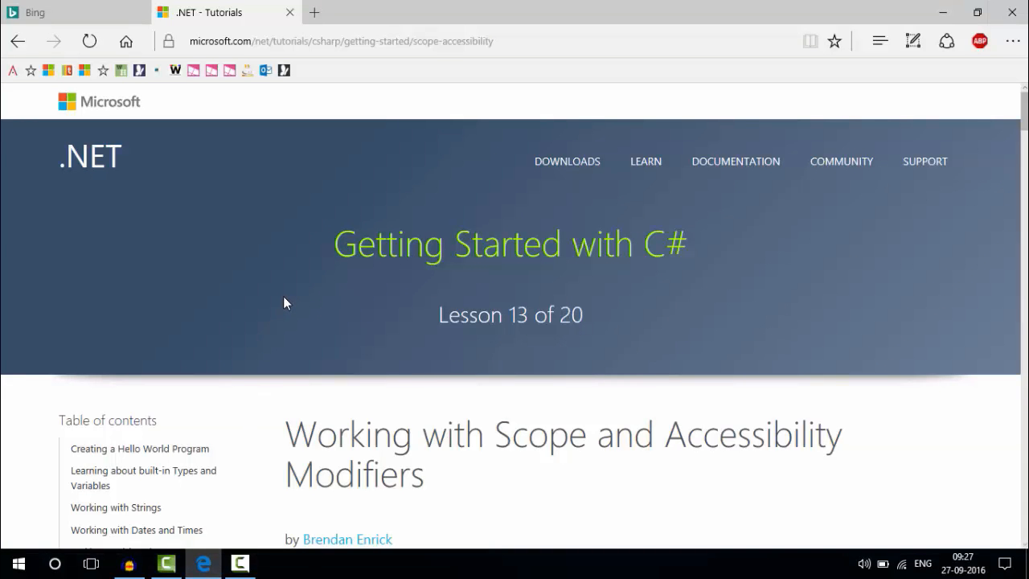
{"action": "mouse_move", "coordinate": [846, 83]}
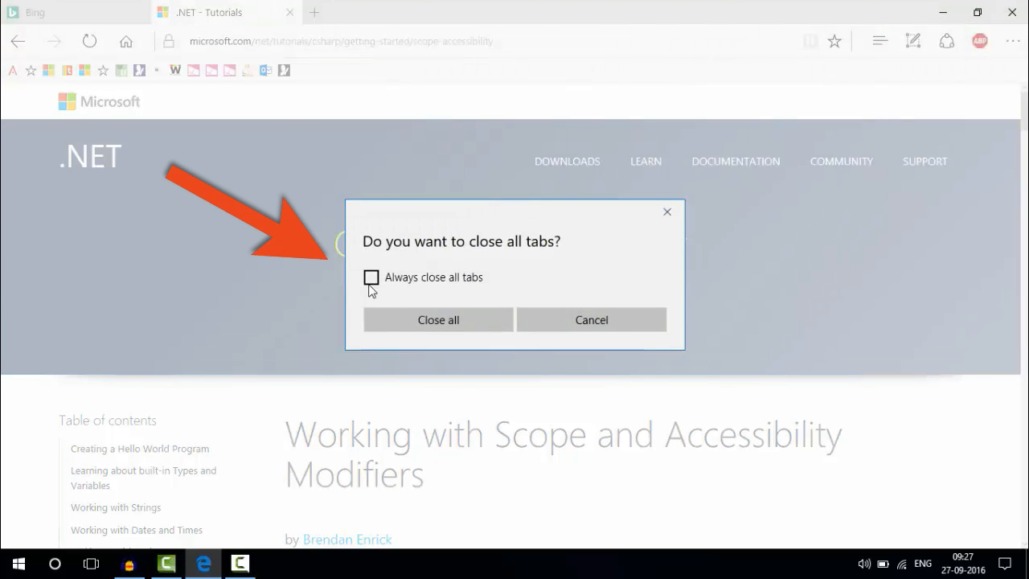
Tick 'Always close all tabs' and close Edge, leaving the desktop visible
{"action": "left_click", "coordinate": [373, 276]}
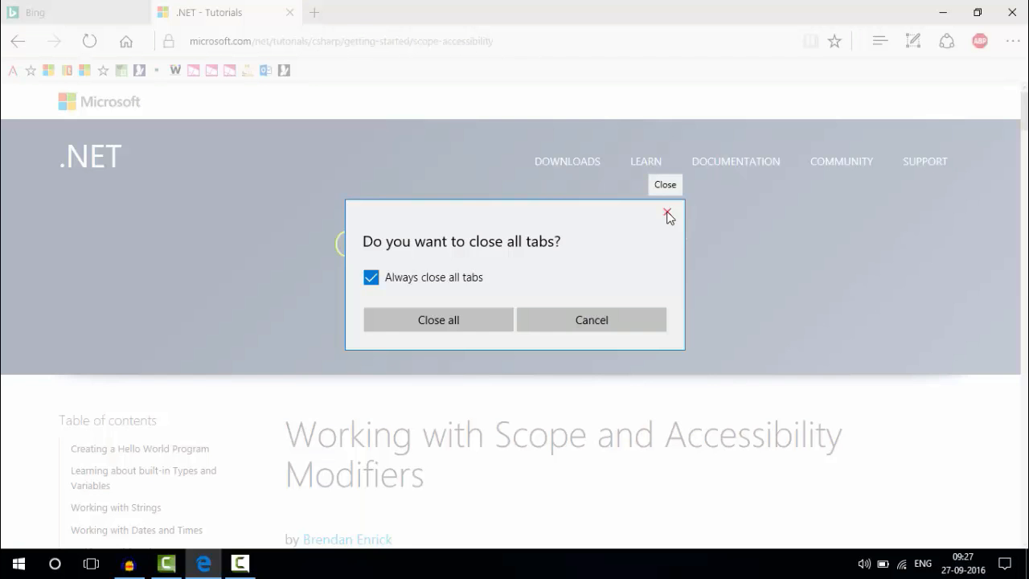
{"action": "left_click", "coordinate": [664, 216]}
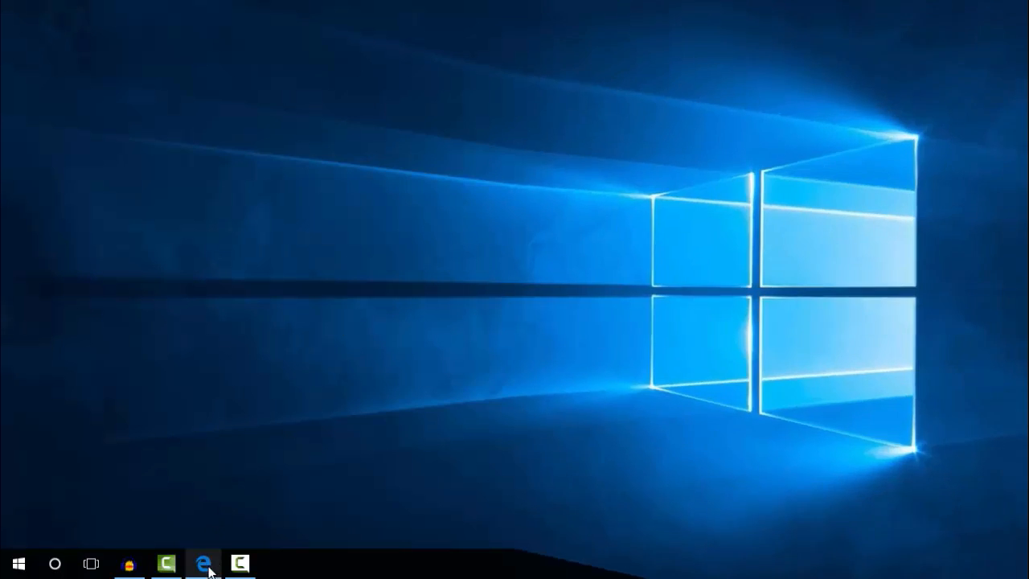
Launch Registry Editor from Start by searching 'regedit'
{"action": "left_click", "coordinate": [20, 559]}
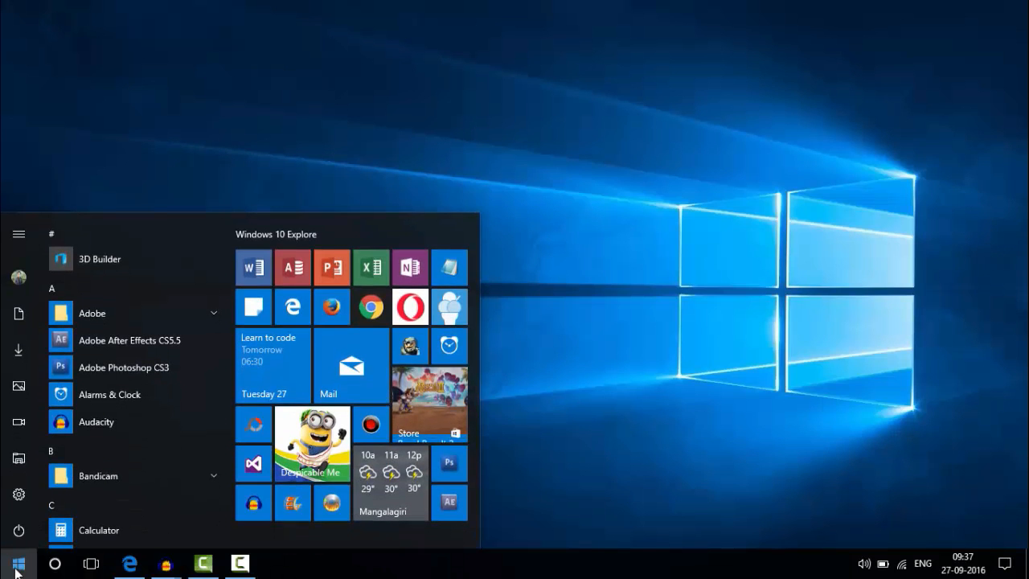
{"action": "type", "text": "regedit"}
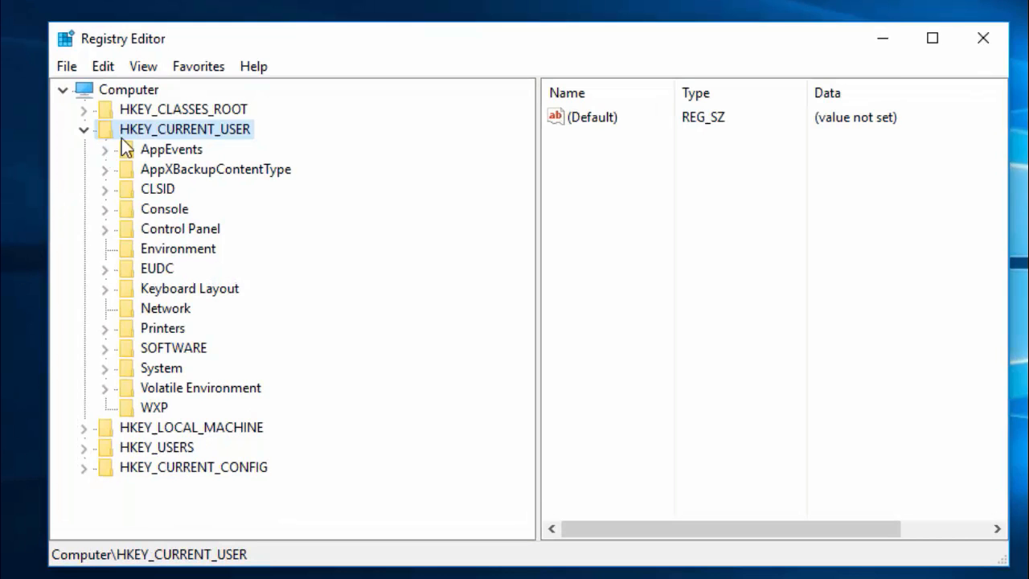
{"action": "mouse_move", "coordinate": [134, 179]}
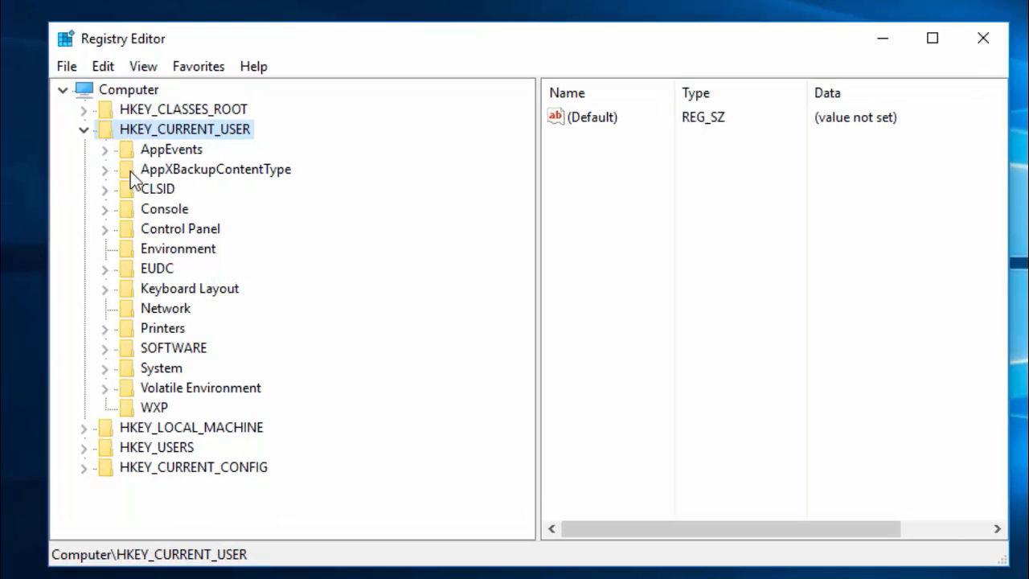
{"action": "mouse_move", "coordinate": [164, 330]}
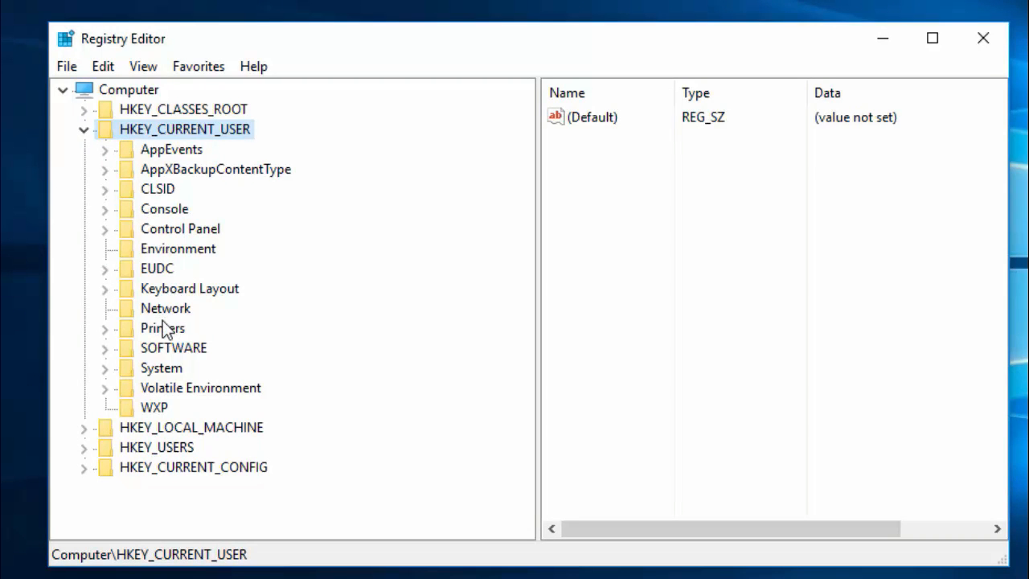
{"action": "mouse_move", "coordinate": [109, 366]}
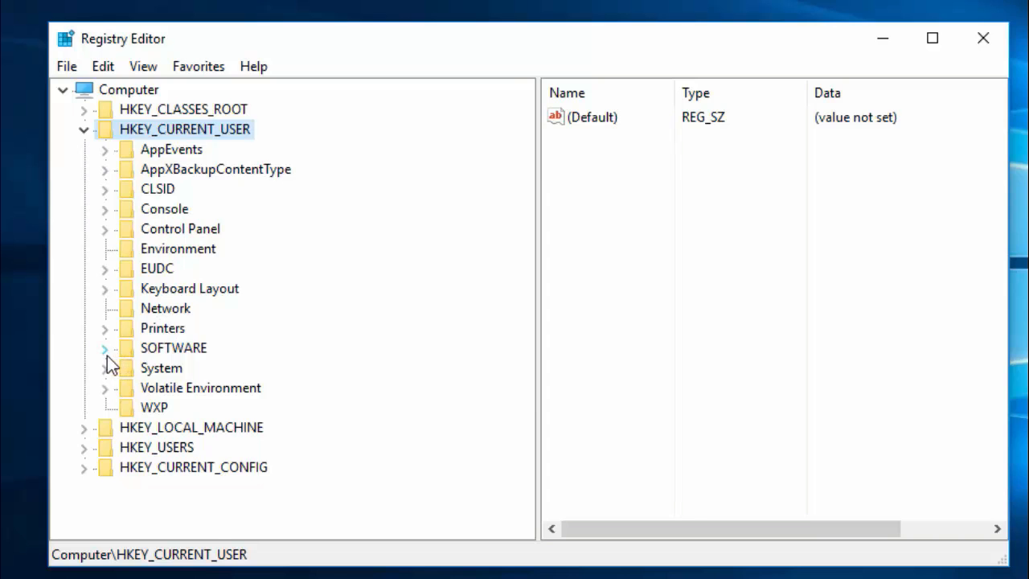
Expand SOFTWARE > Classes > Local Settings > Software > Microsoft > Windows under HKEY_CURRENT_USER
{"action": "left_click", "coordinate": [105, 347]}
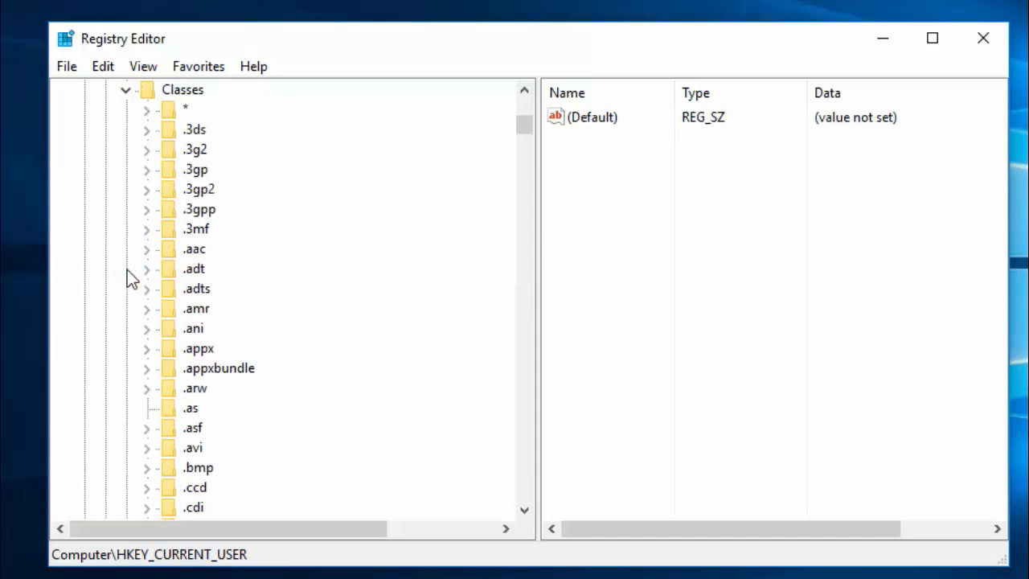
{"action": "scroll", "scroll_direction": "down", "scroll_amount": 3}
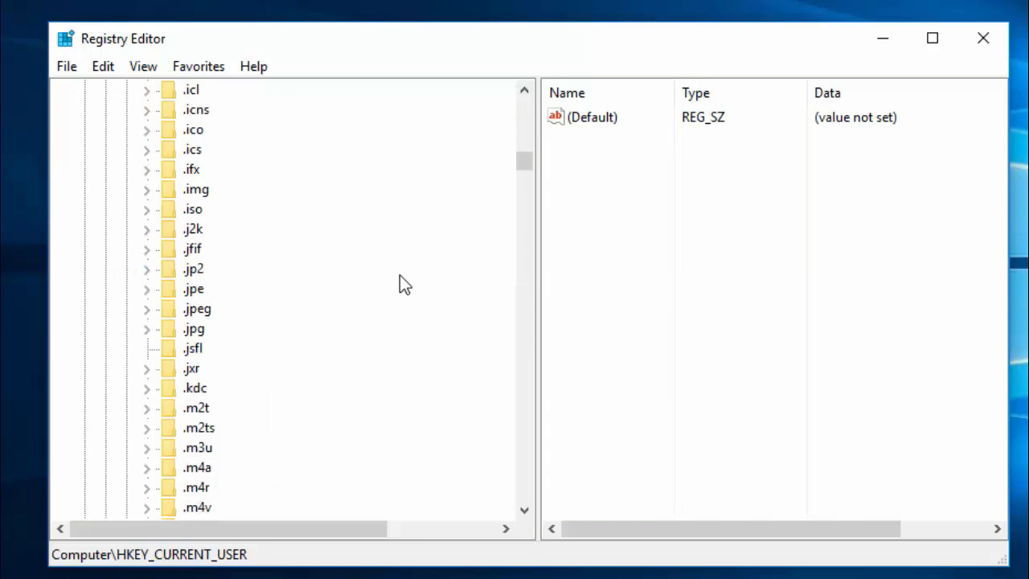
{"action": "scroll", "scroll_direction": "down", "scroll_amount": 3}
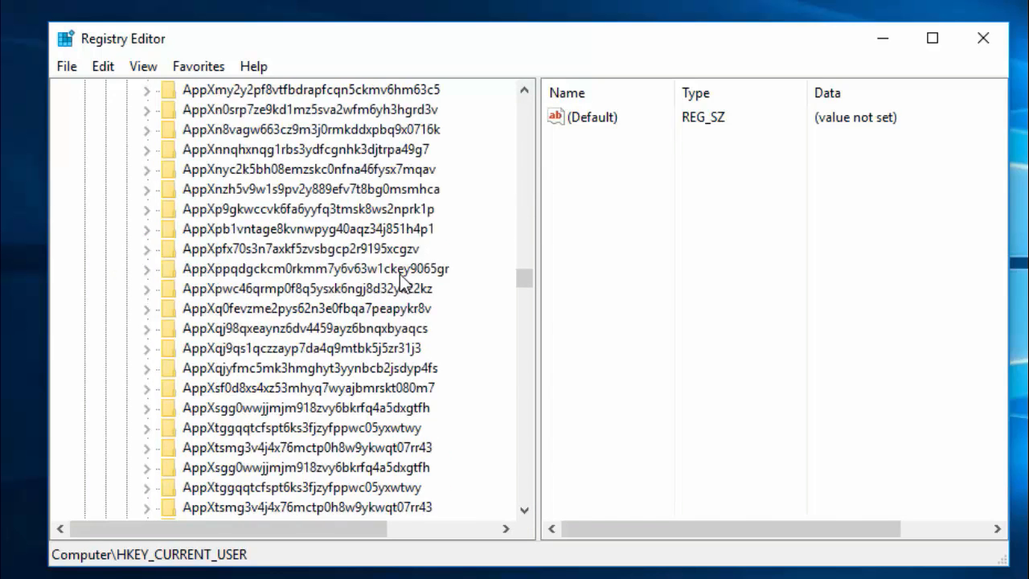
{"action": "scroll", "scroll_direction": "down", "scroll_amount": 3}
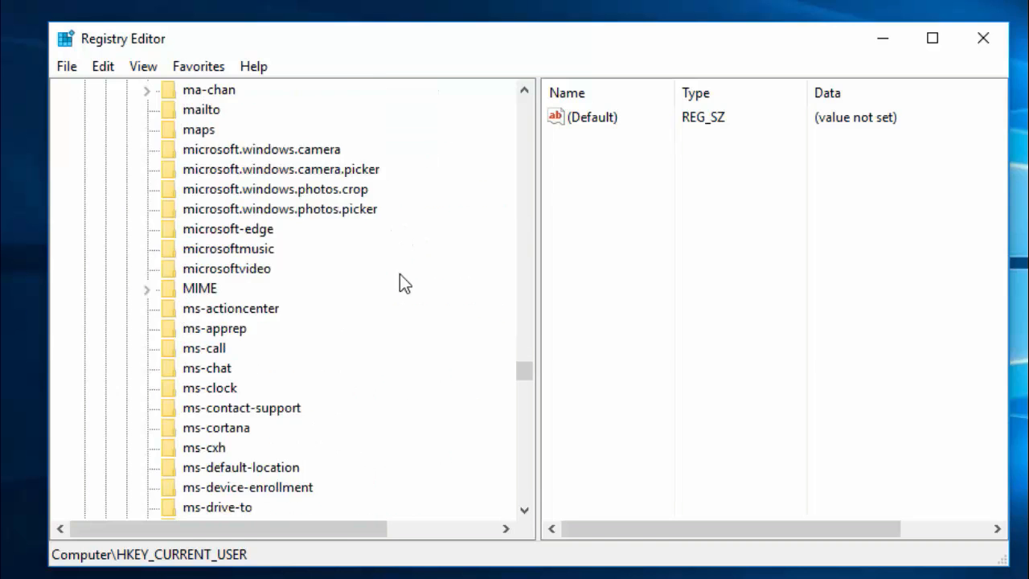
{"action": "left_click", "coordinate": [148, 247]}
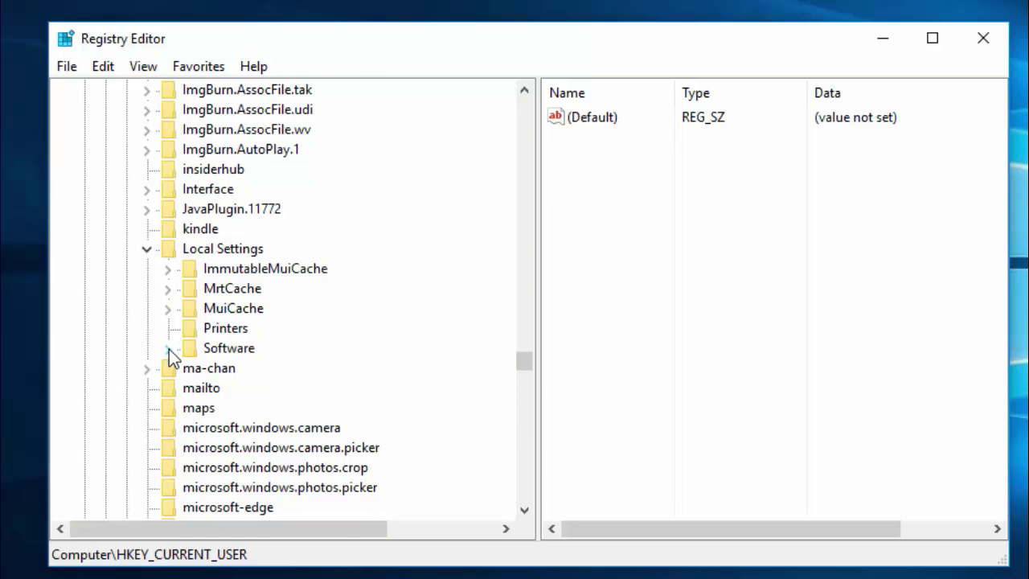
{"action": "left_click", "coordinate": [167, 347]}
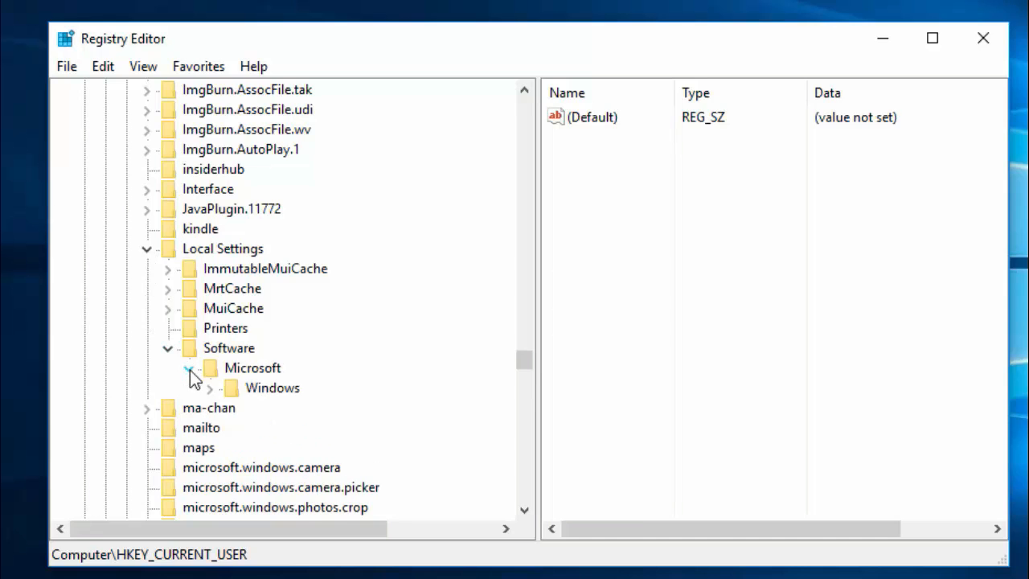
{"action": "left_click", "coordinate": [190, 368]}
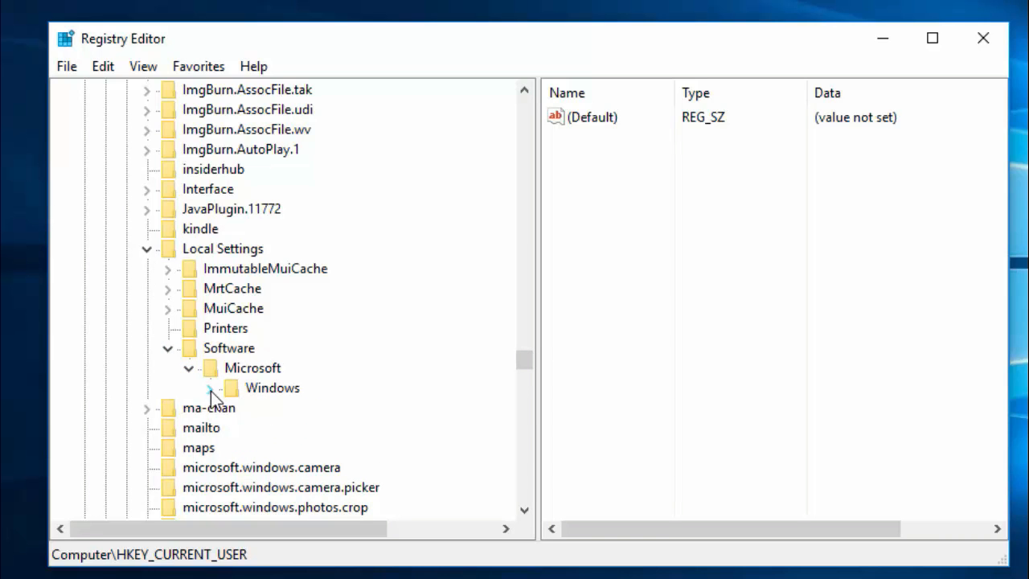
{"action": "left_click", "coordinate": [210, 387]}
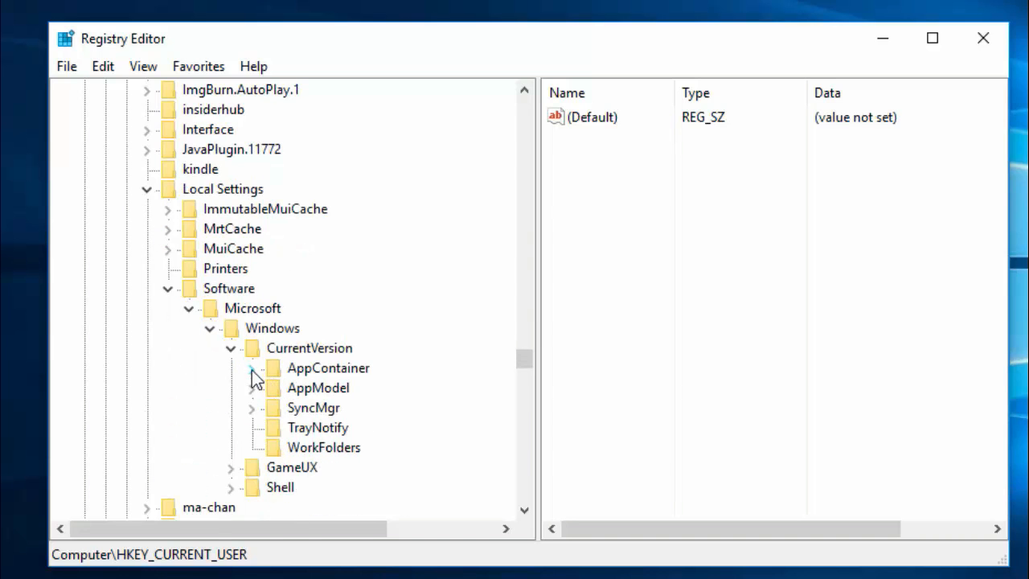
Expand AppContainer > Storage > microsoft.microsoftedge_8wekyb3d8bbwe > Software > Microsoft to reveal MicrosoftEdge
{"action": "left_click", "coordinate": [253, 368]}
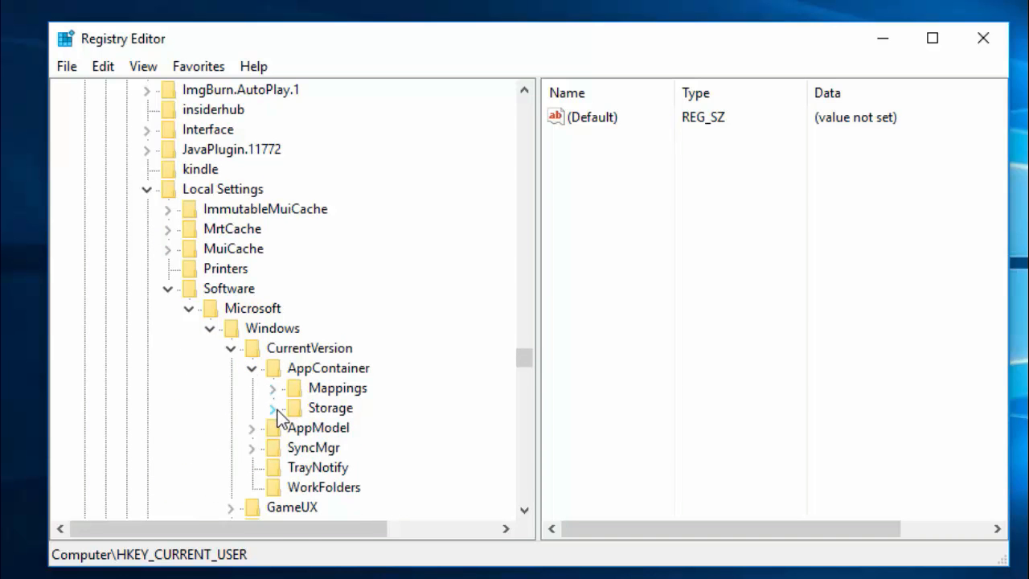
{"action": "left_click", "coordinate": [276, 409]}
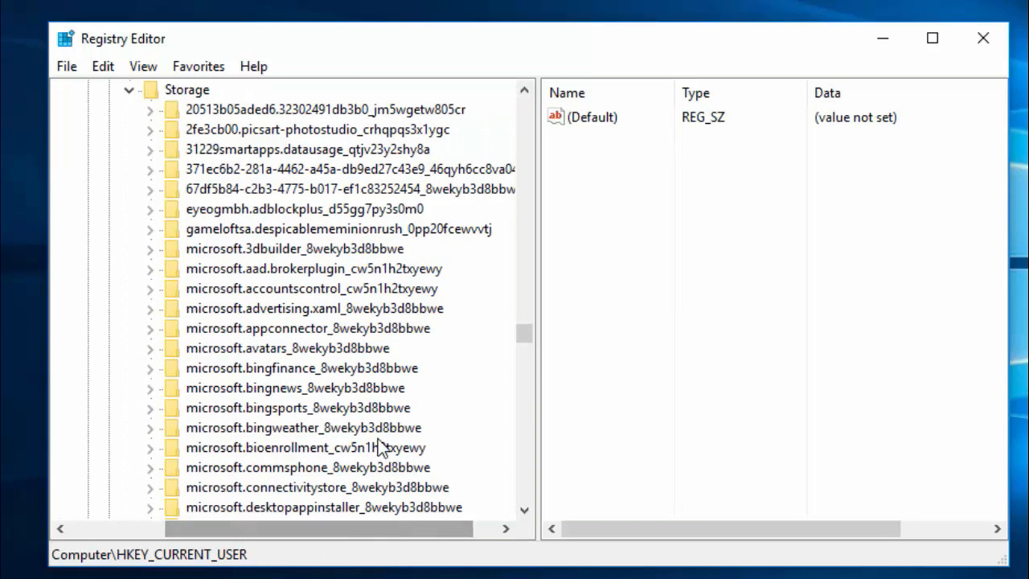
{"action": "scroll", "scroll_direction": "down", "scroll_amount": 3}
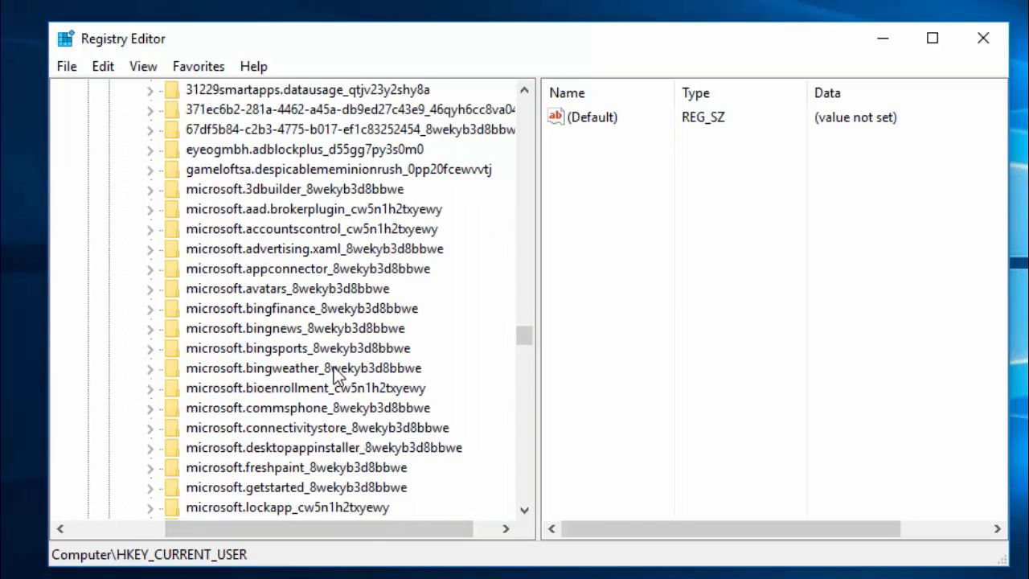
{"action": "scroll", "scroll_direction": "down", "scroll_amount": 3}
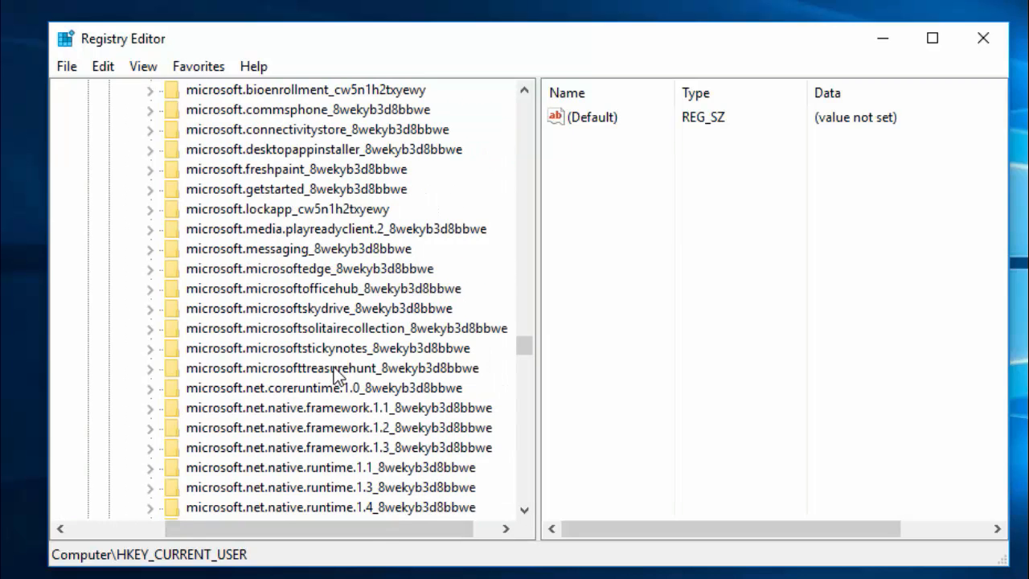
{"action": "mouse_move", "coordinate": [244, 286]}
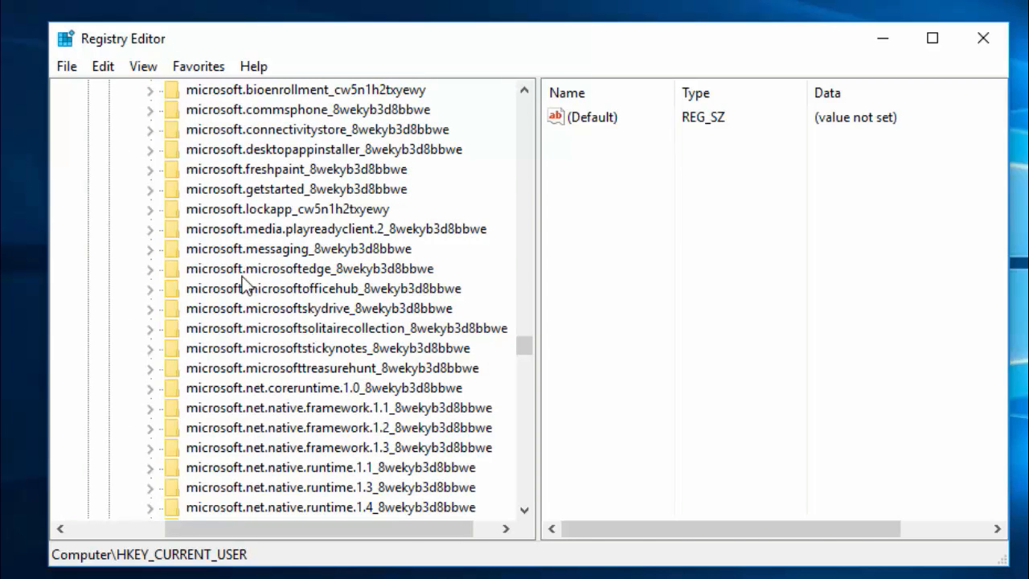
{"action": "left_click", "coordinate": [296, 267]}
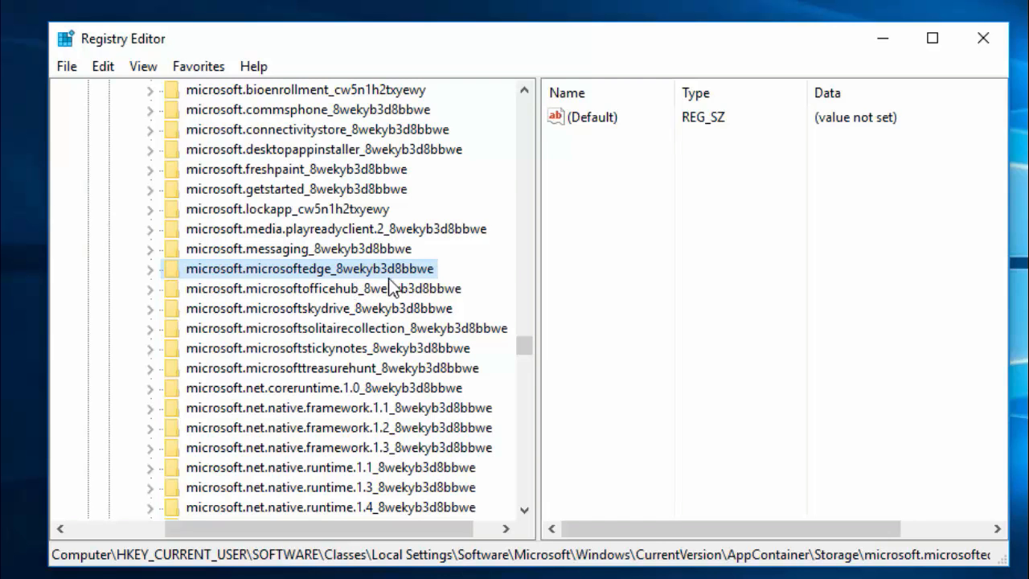
{"action": "left_click", "coordinate": [151, 267]}
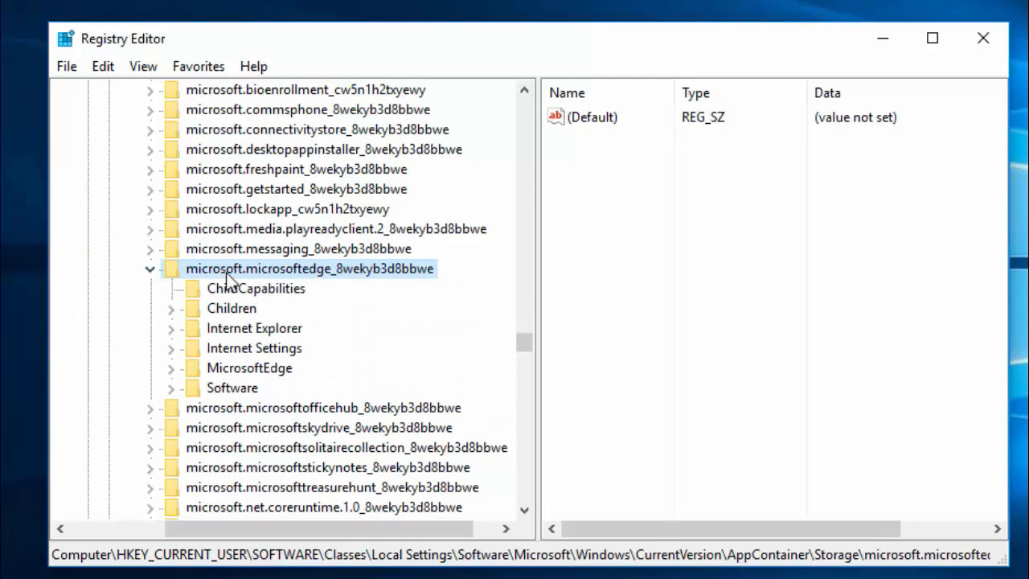
{"action": "left_click", "coordinate": [170, 387]}
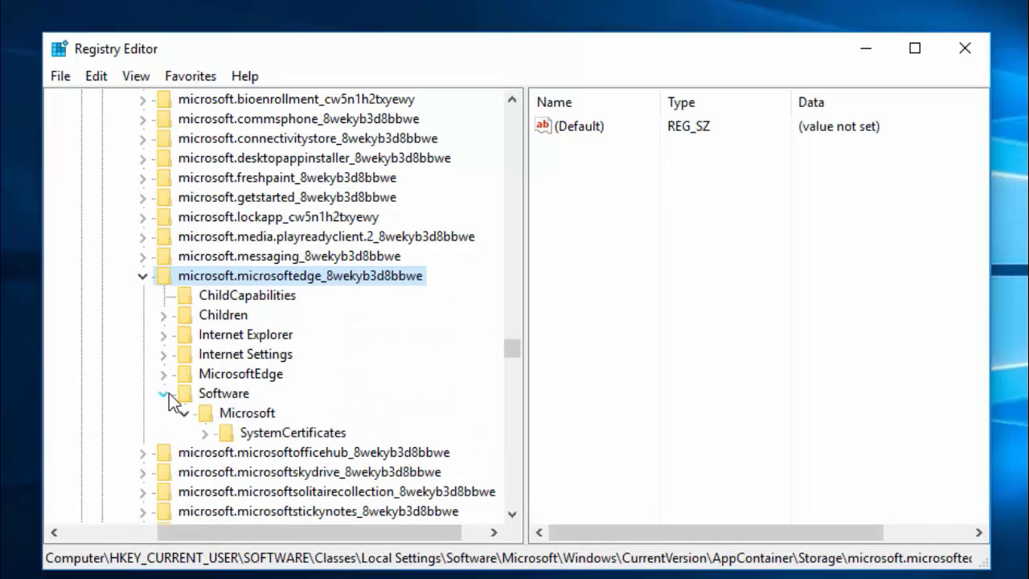
{"action": "left_click", "coordinate": [164, 392]}
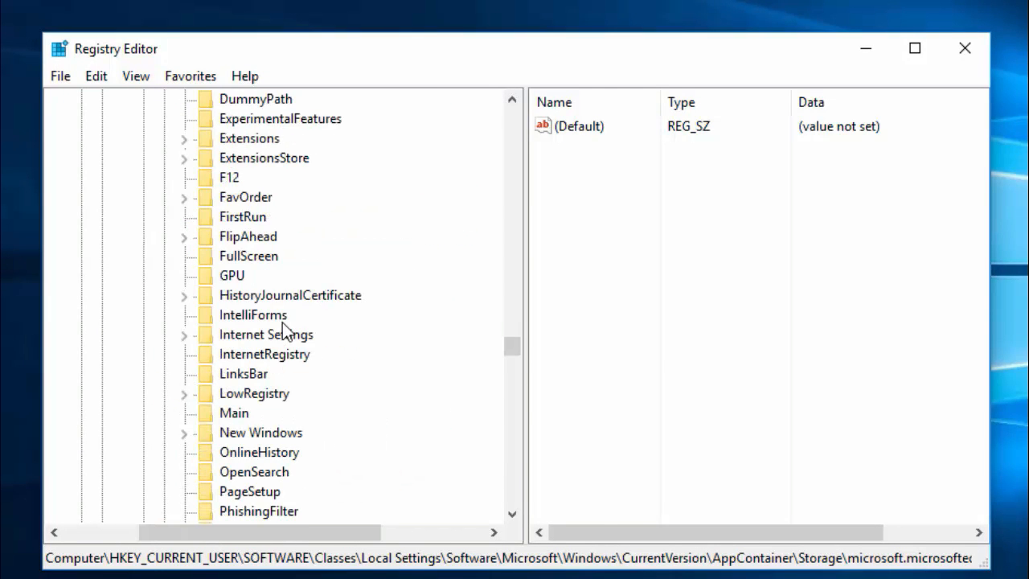
Create a new DWORD (32-bit) Value under the MicrosoftEdge Main key
{"action": "left_click", "coordinate": [233, 413]}
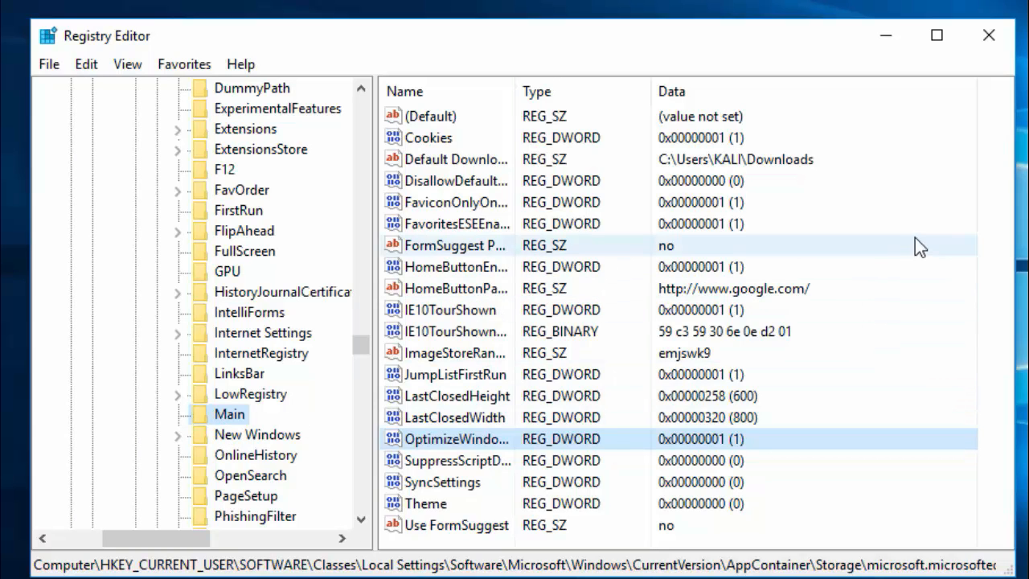
{"action": "mouse_move", "coordinate": [895, 373]}
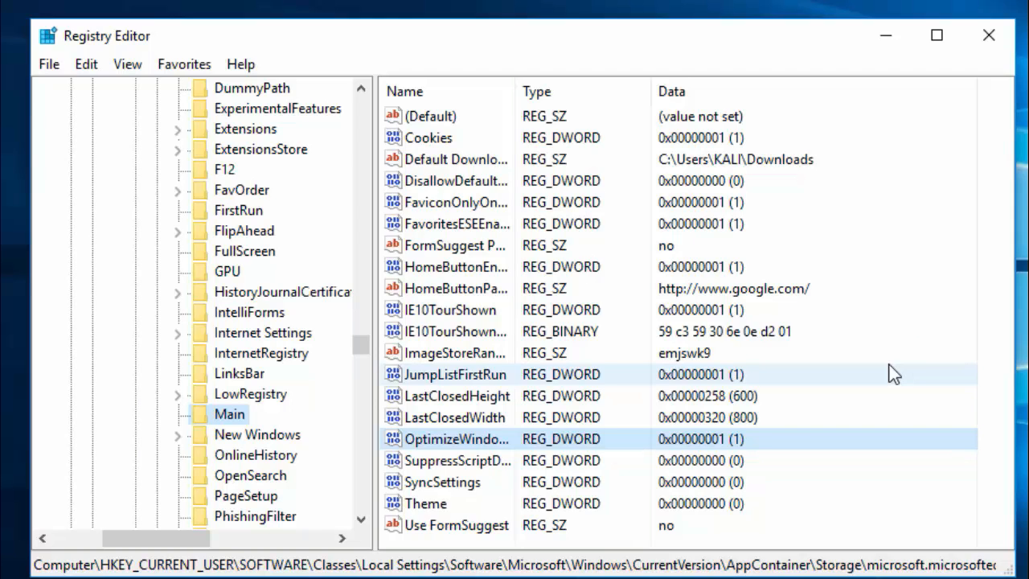
{"action": "left_click", "coordinate": [434, 116]}
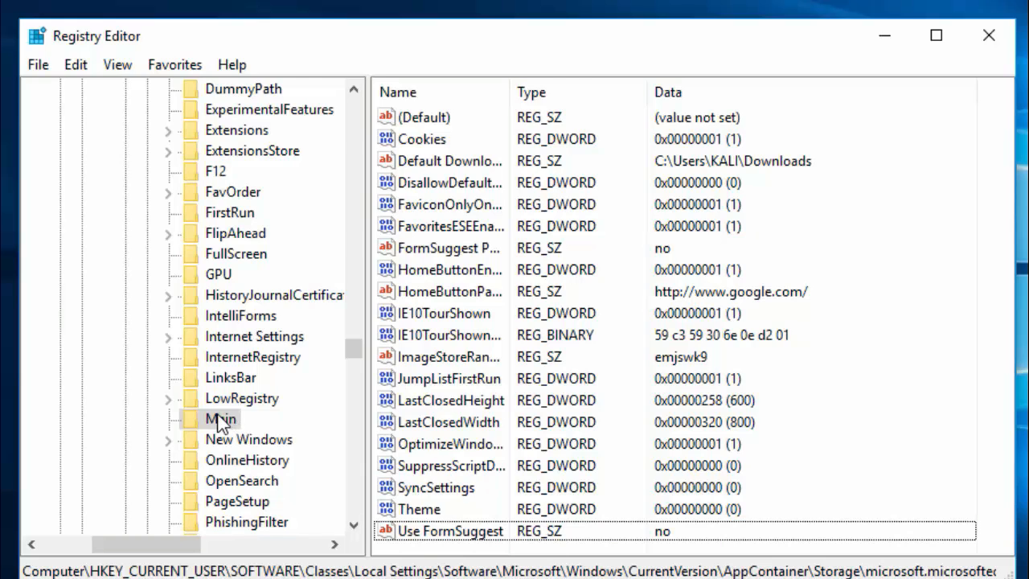
{"action": "right_click", "coordinate": [218, 418]}
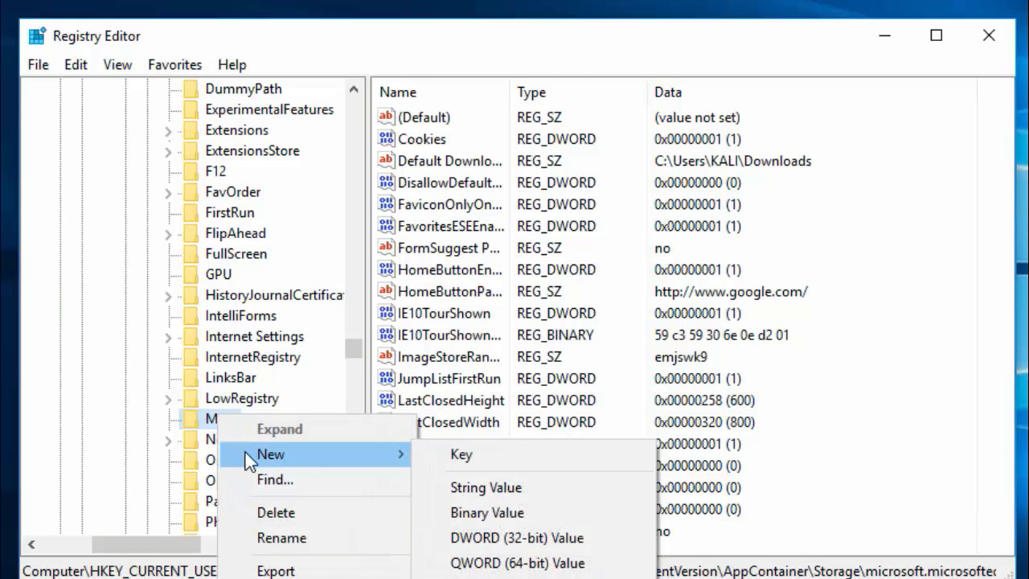
{"action": "left_click", "coordinate": [511, 537]}
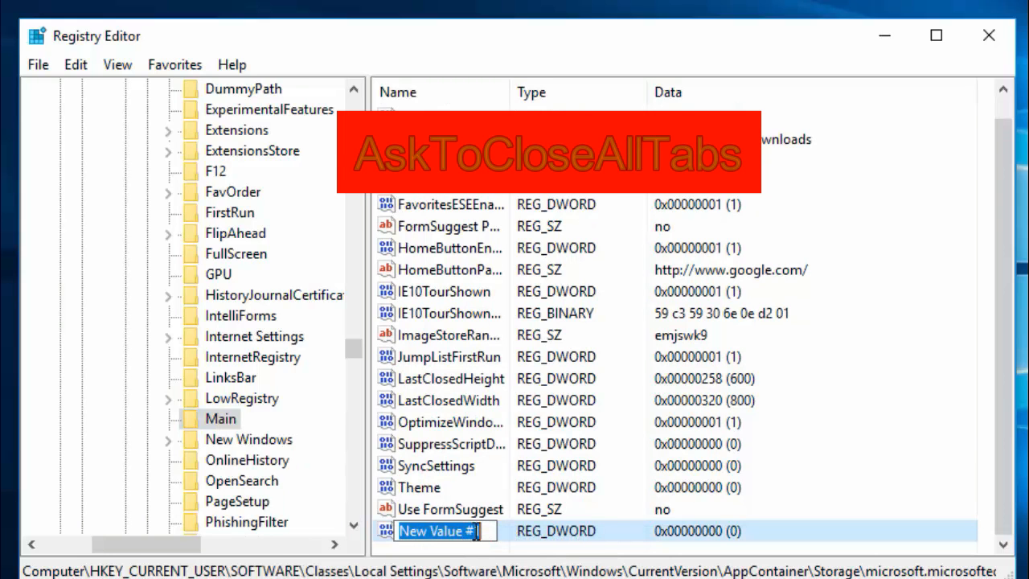
Name the new value AskToCloseAllTabs, leaving its data at 0
{"action": "type", "text": "As"}
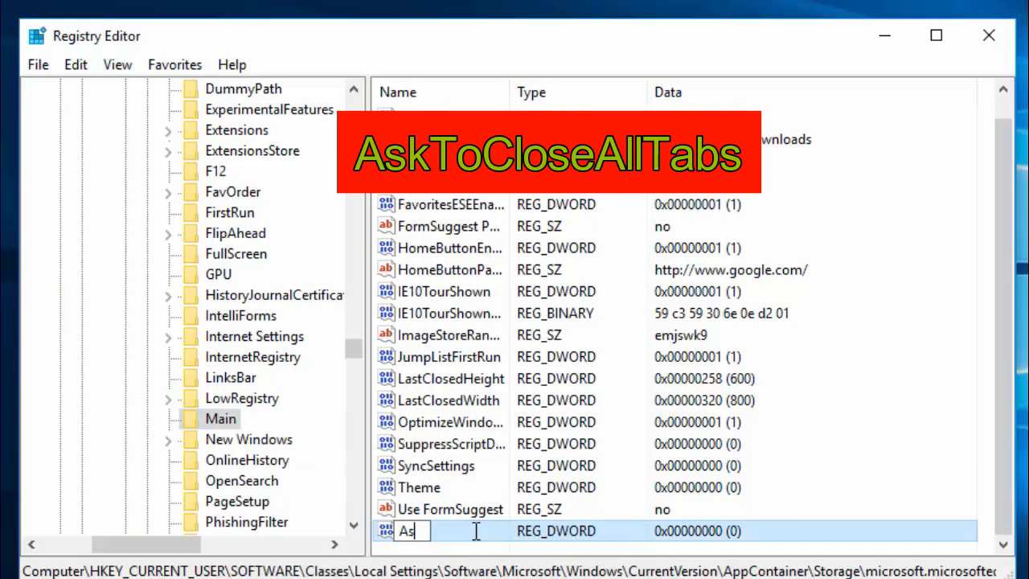
{"action": "type", "text": "k"}
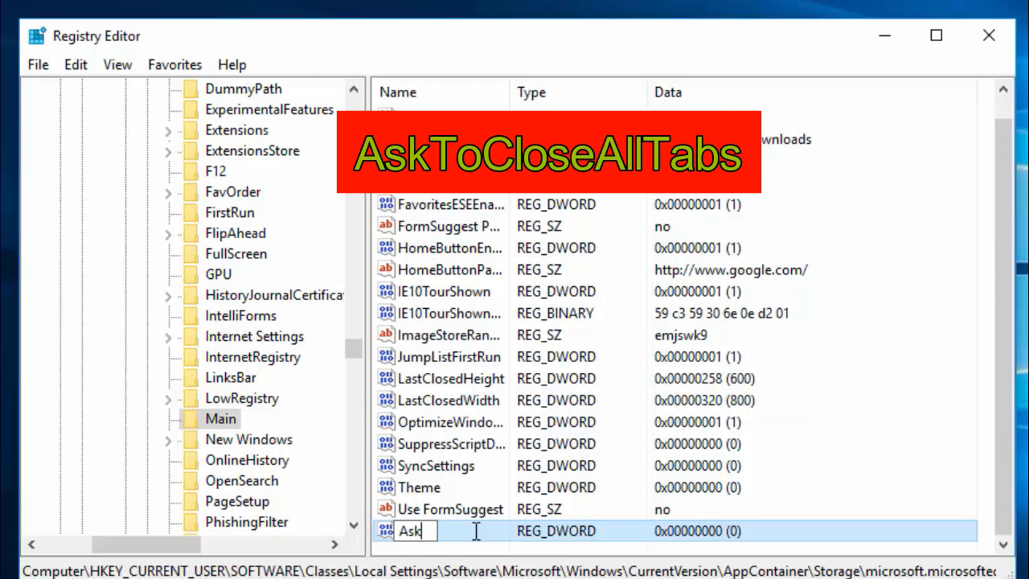
{"action": "type", "text": "To"}
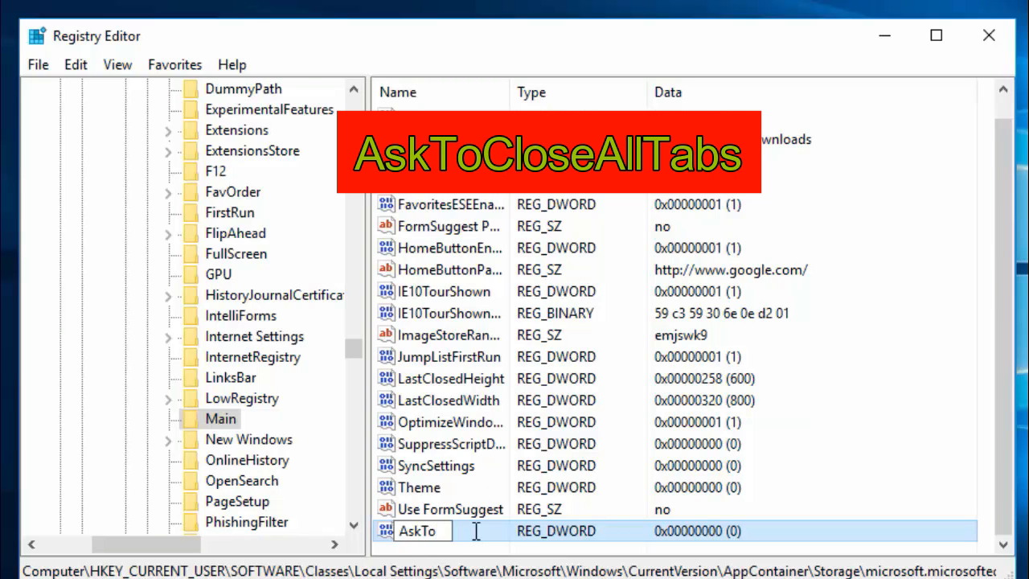
{"action": "type", "text": "Cl"}
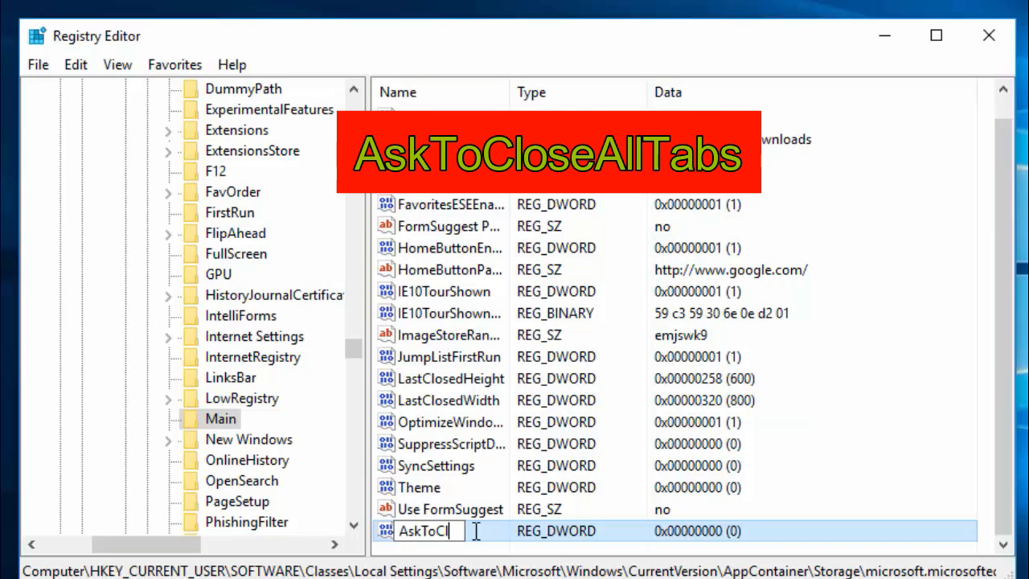
{"action": "type", "text": "ose"}
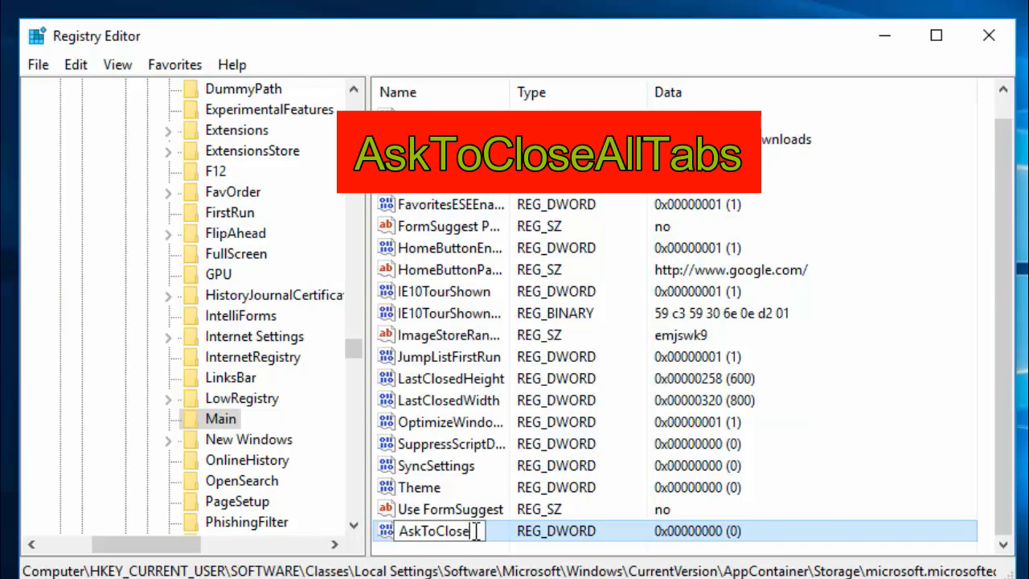
{"action": "type", "text": "AllT..."}
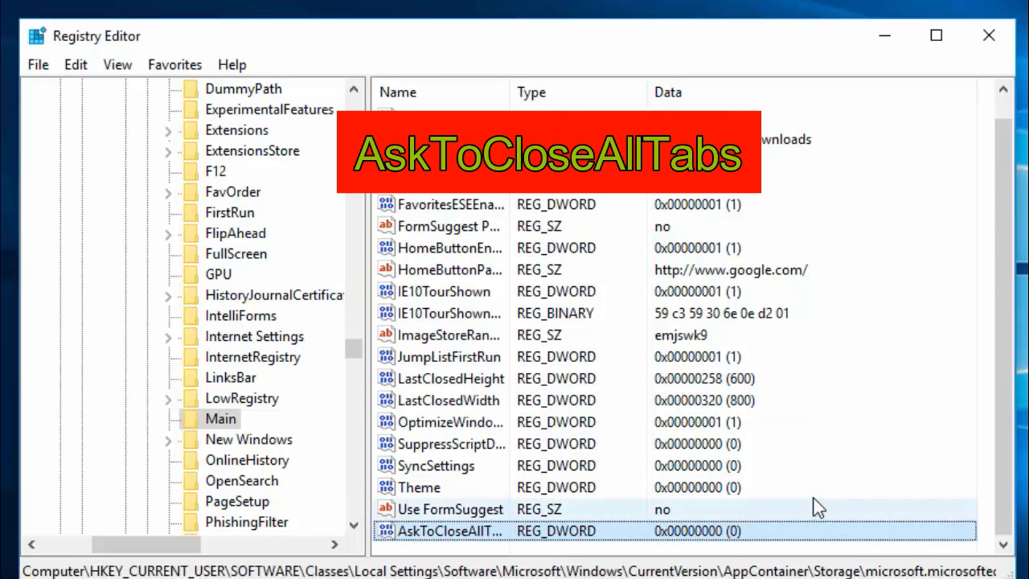
{"action": "double_click", "coordinate": [454, 531]}
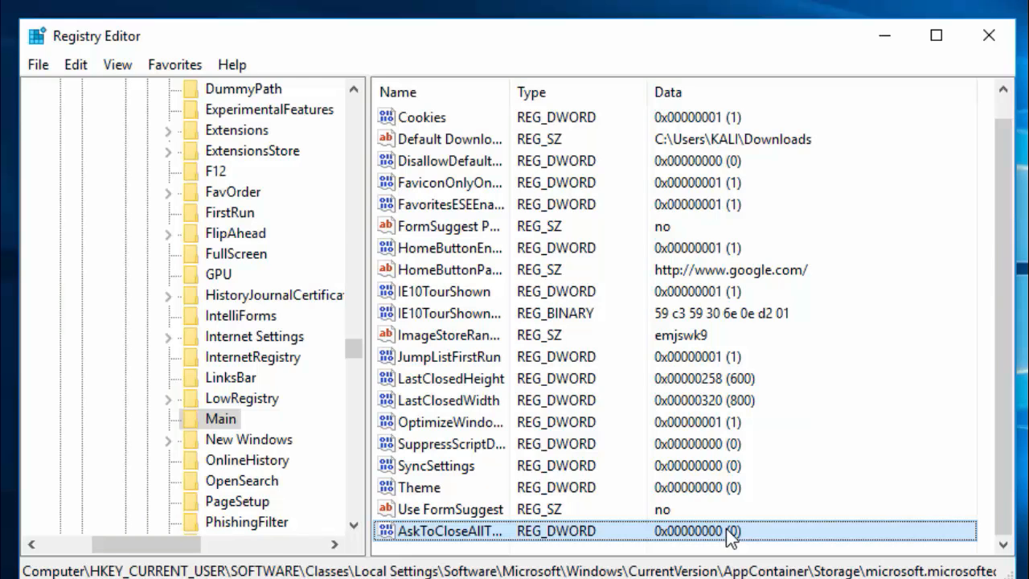
{"action": "double_click", "coordinate": [449, 531]}
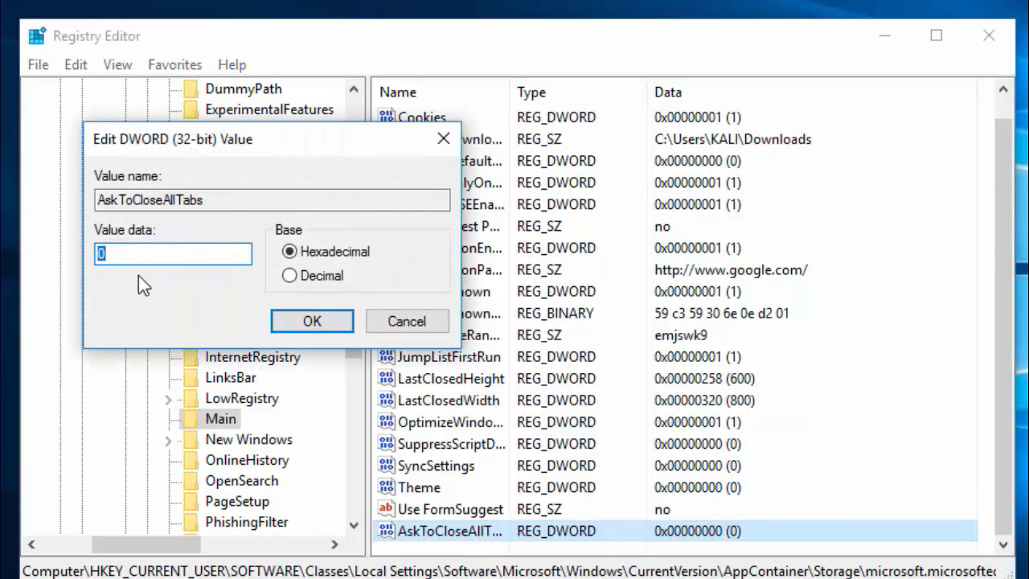
{"action": "left_click", "coordinate": [174, 254]}
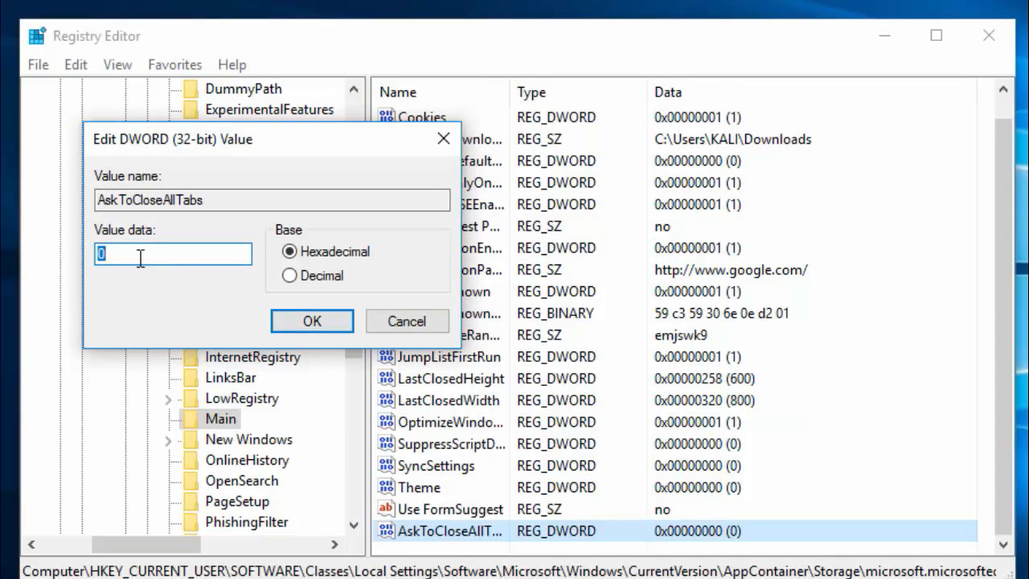
{"action": "left_click", "coordinate": [312, 320]}
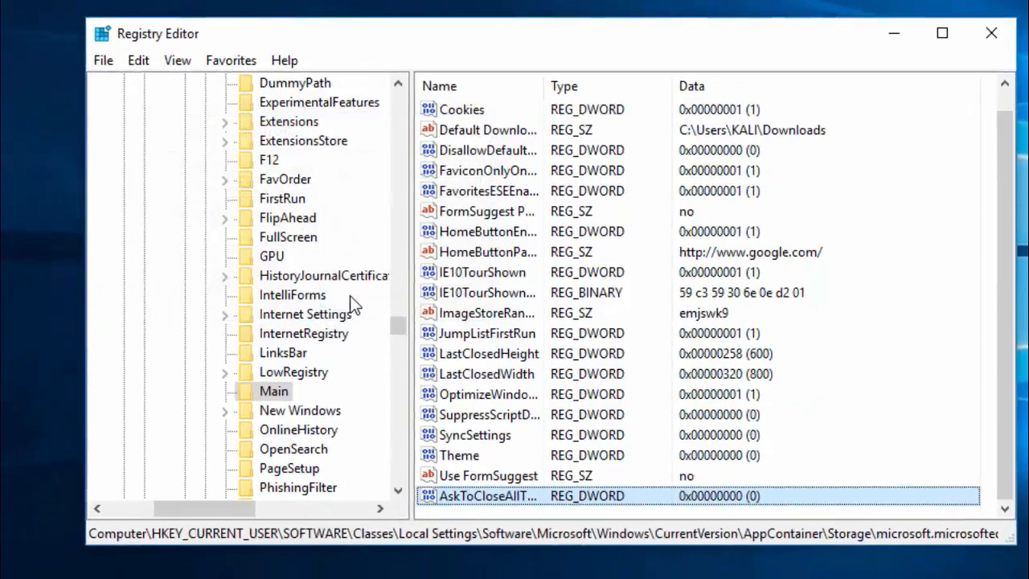